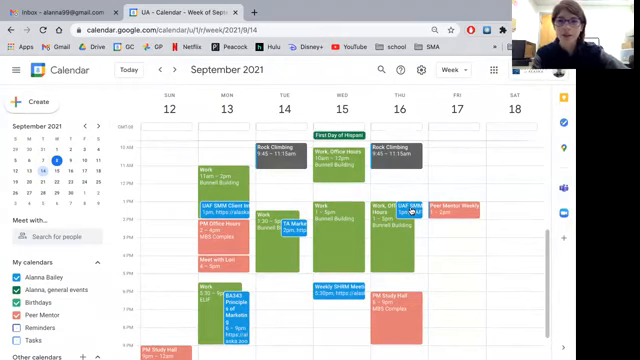
Open the details popup for Thursday's 1–2 PM UAF SMM Client interview - Revive event, showing its Zoom link
left_click(408, 209)
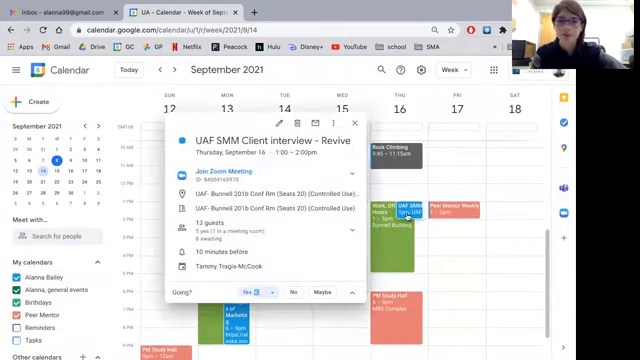